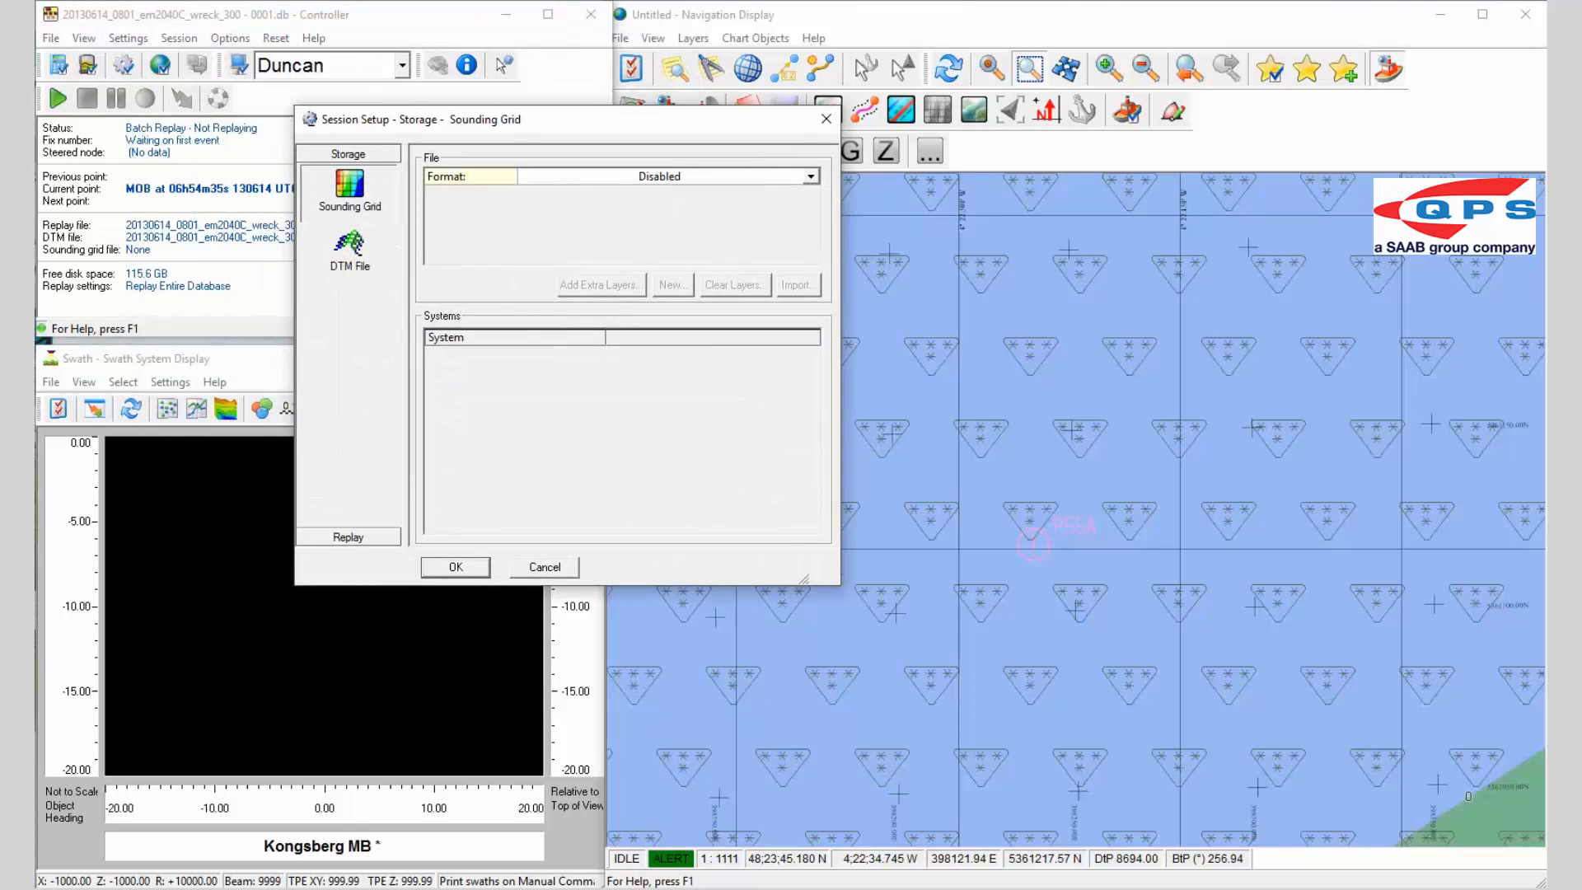
- Set Sounding Grid format to *.grd Dynamic Surface with cellsize 0.50, then show DTM file settings
click(809, 176)
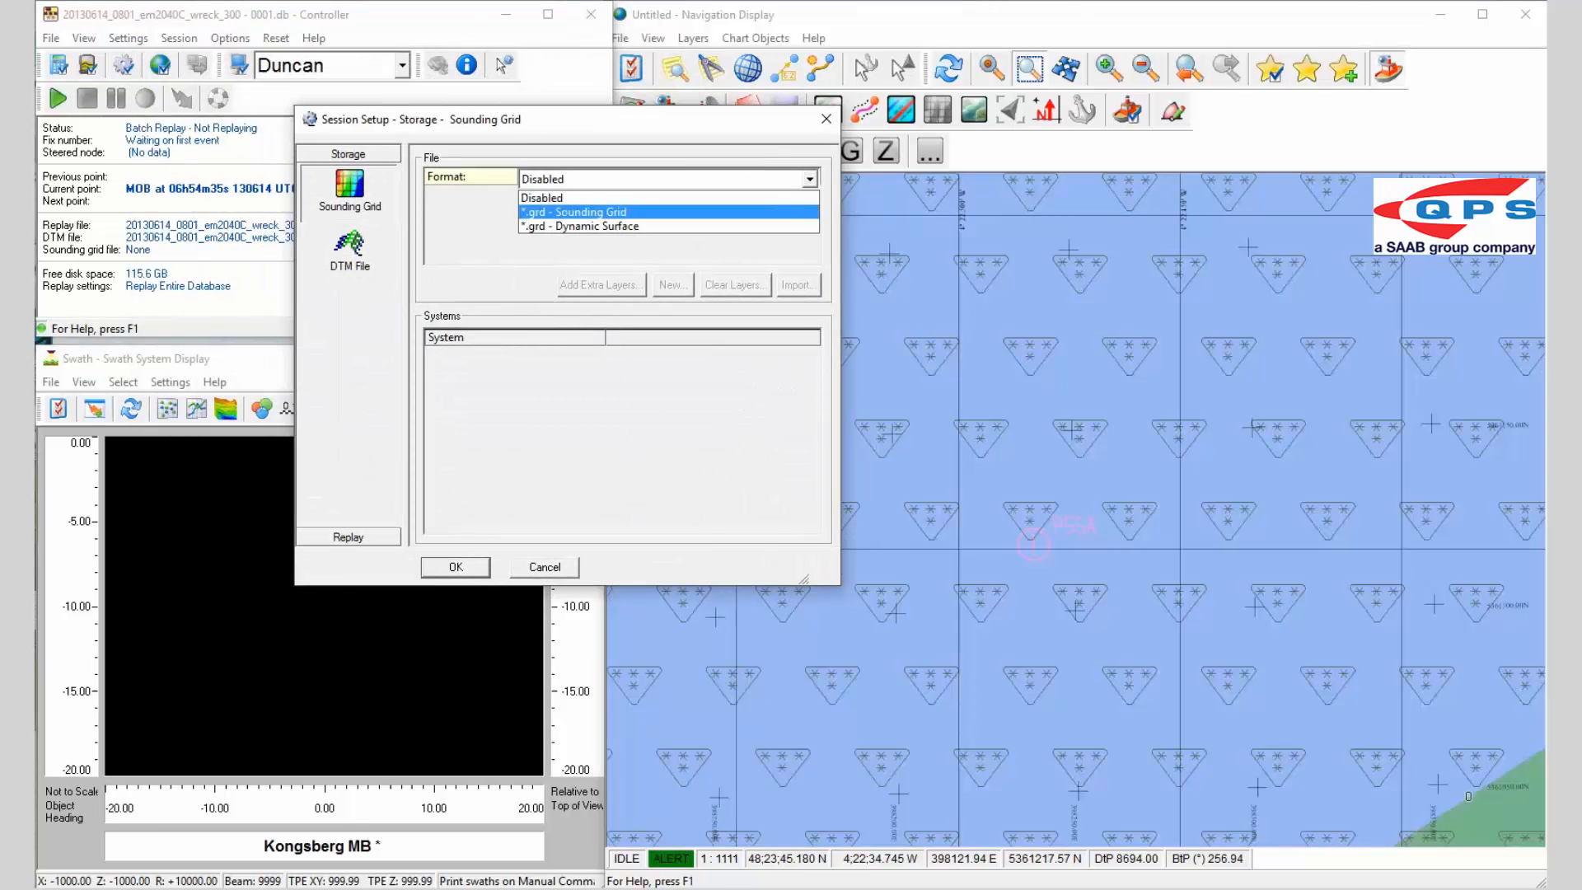
click(580, 226)
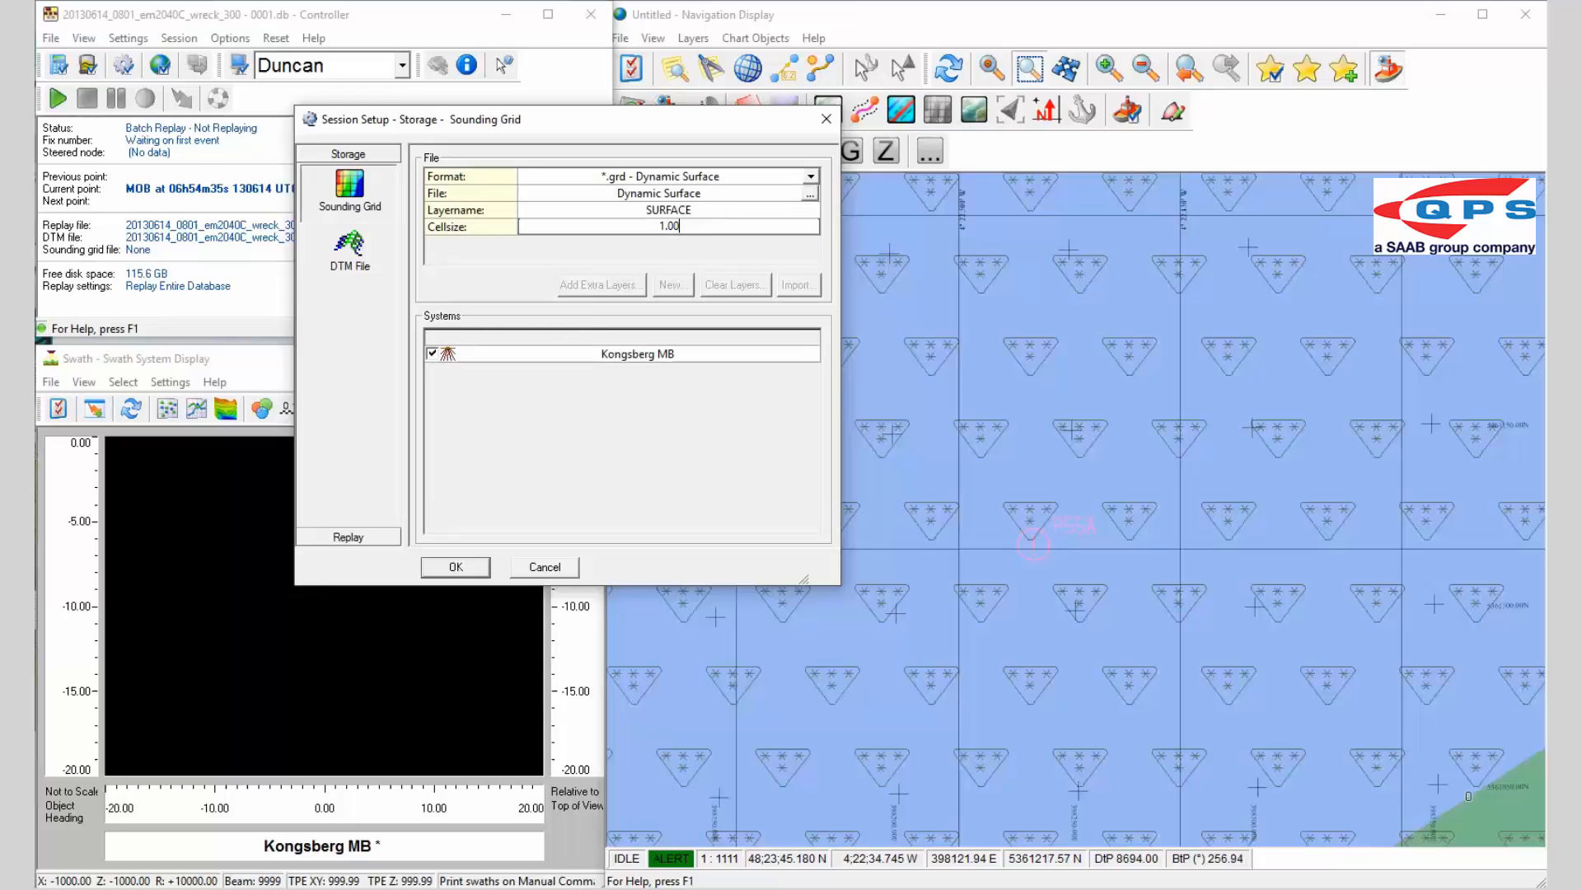
text(0.)
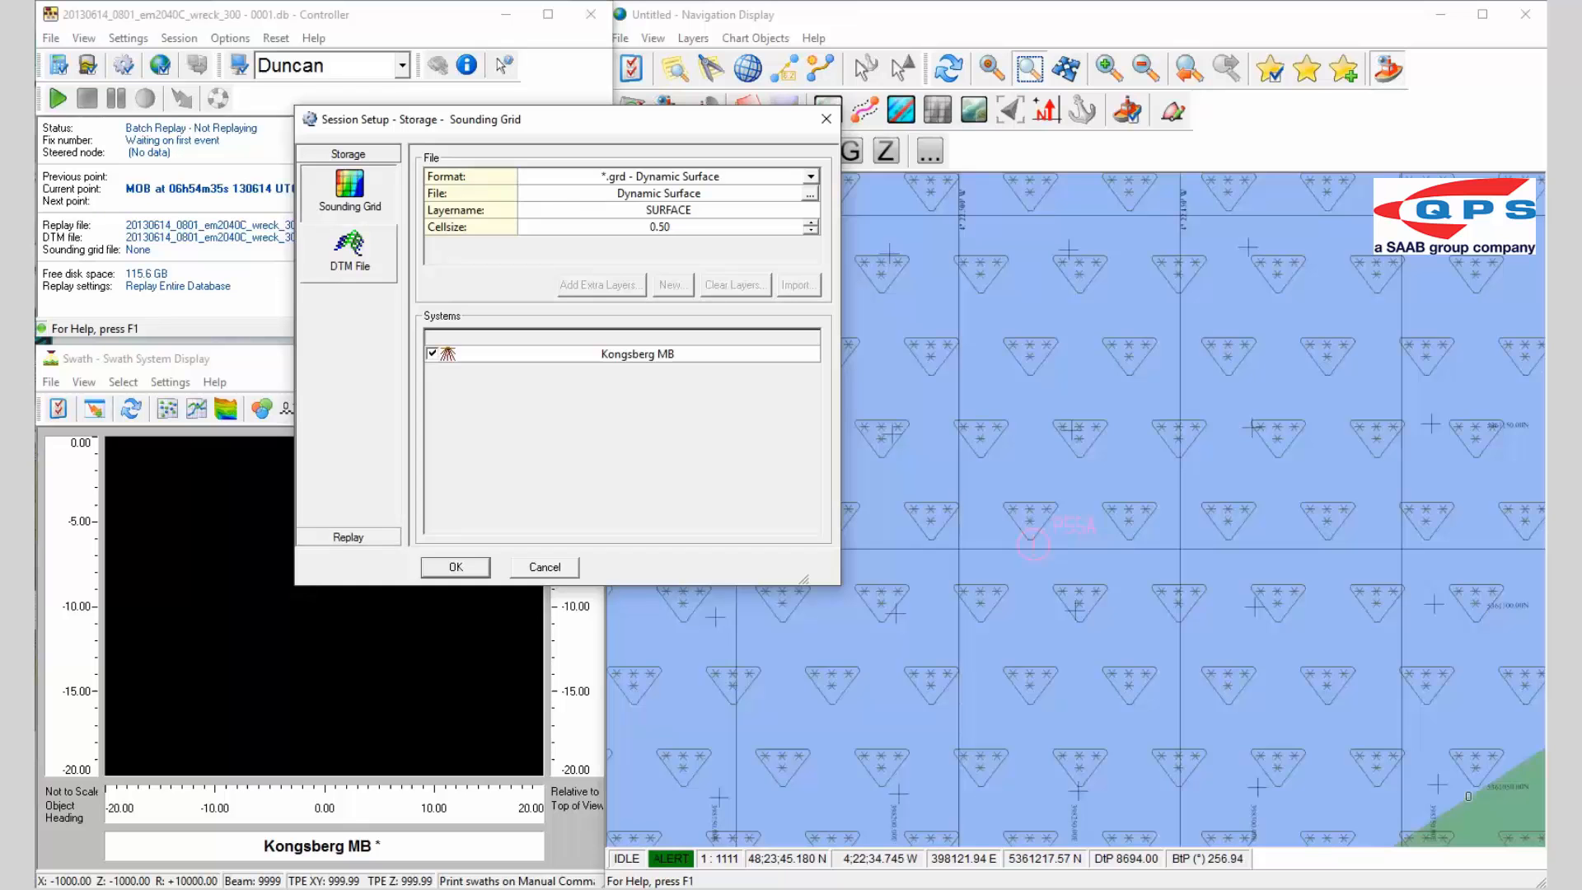
click(349, 251)
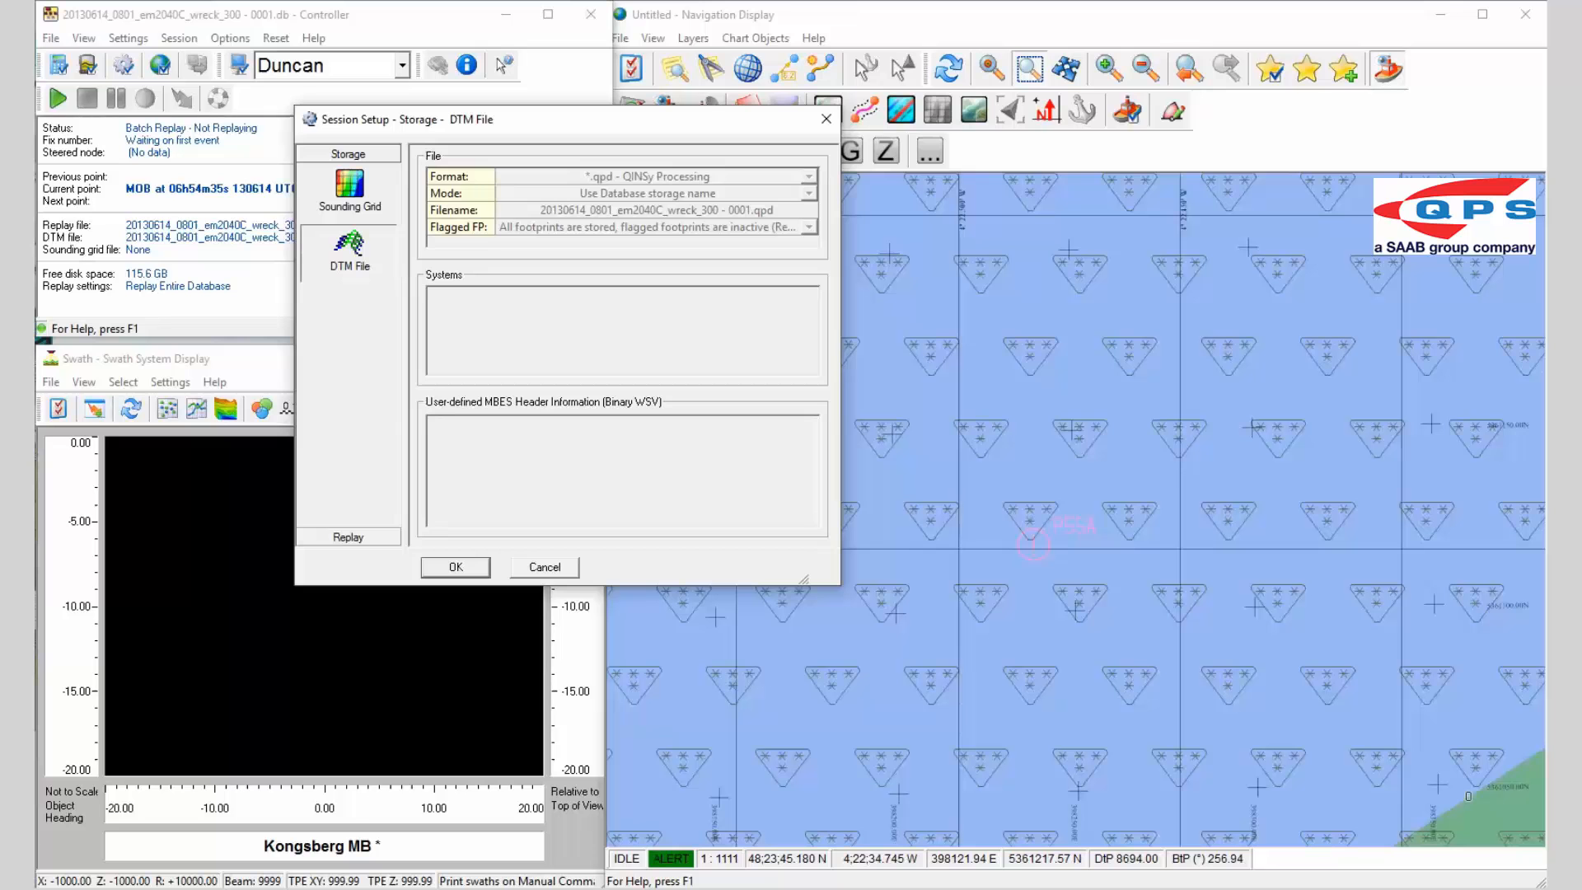
- Confirm the storage setup and start the batch replay painting the depth surface
click(455, 567)
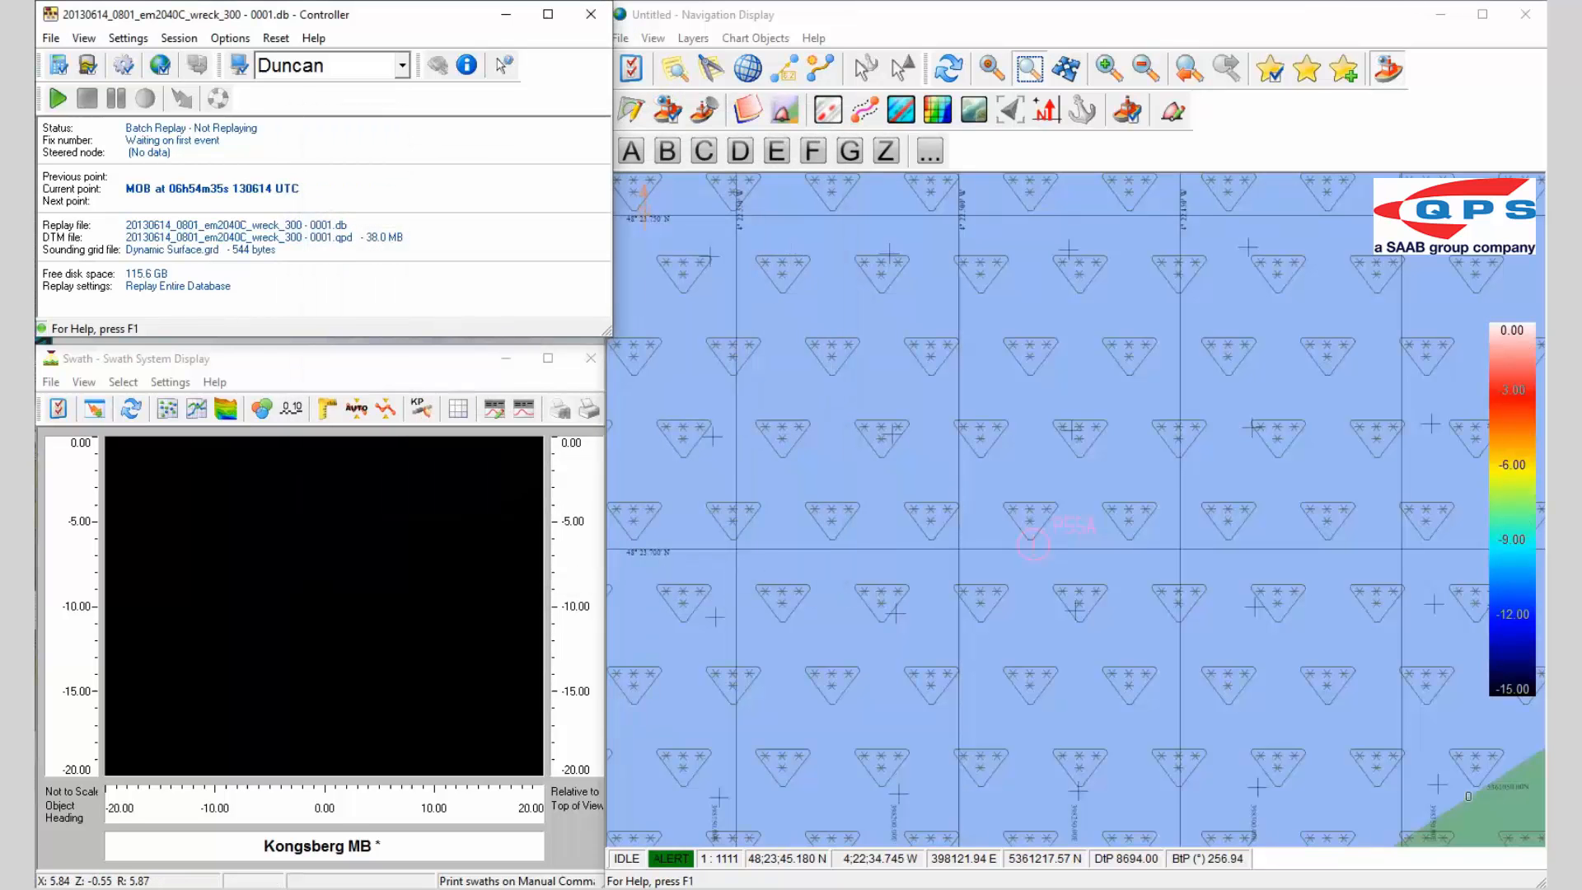
mouse_move(590, 358)
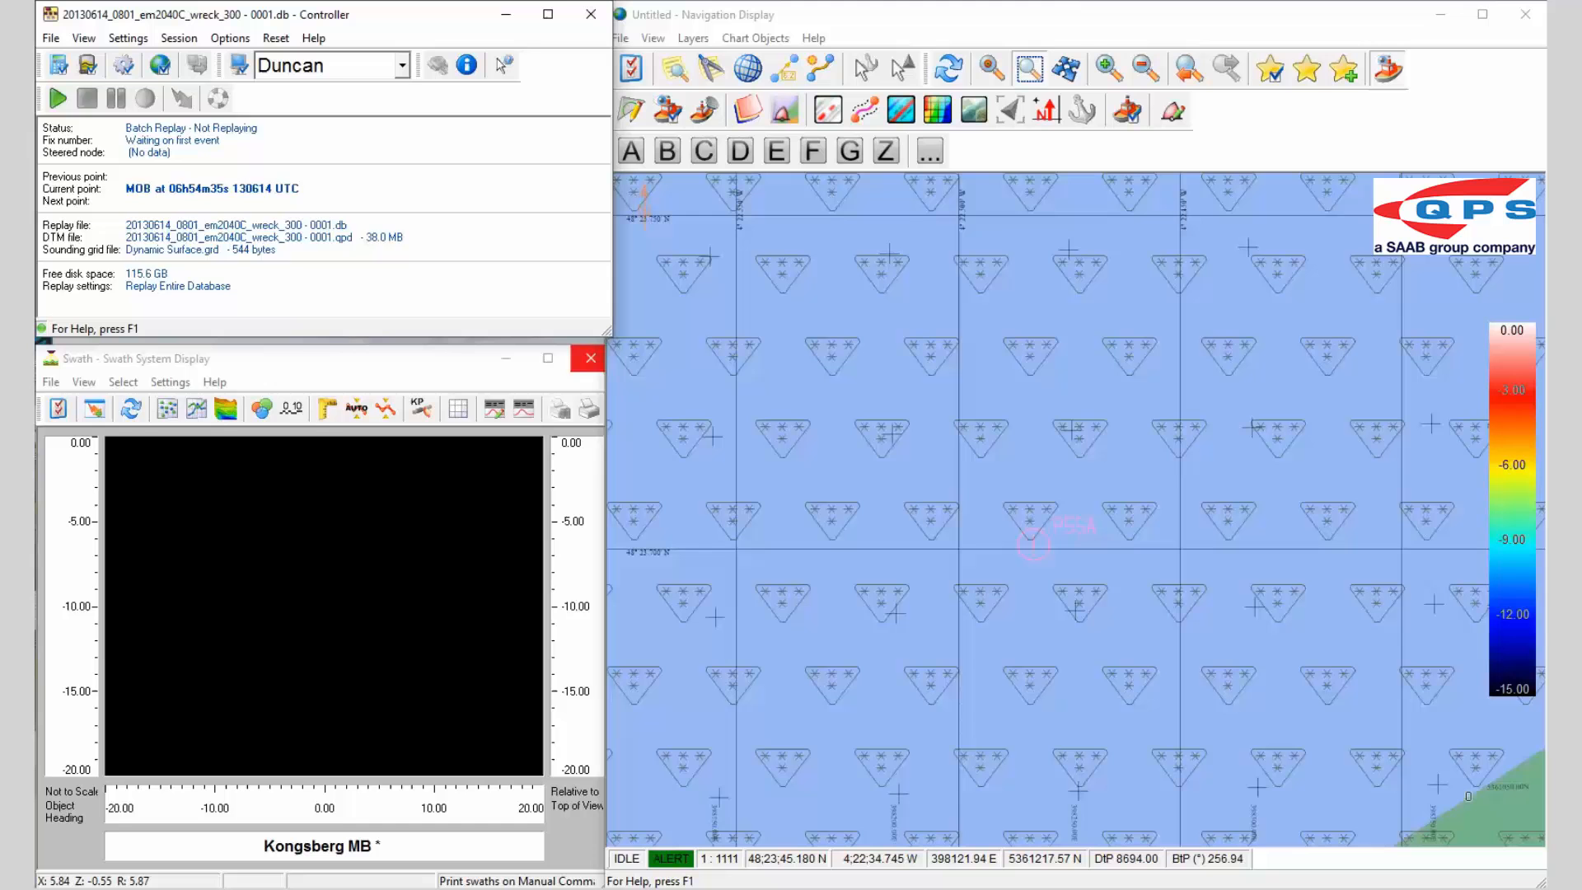
click(56, 99)
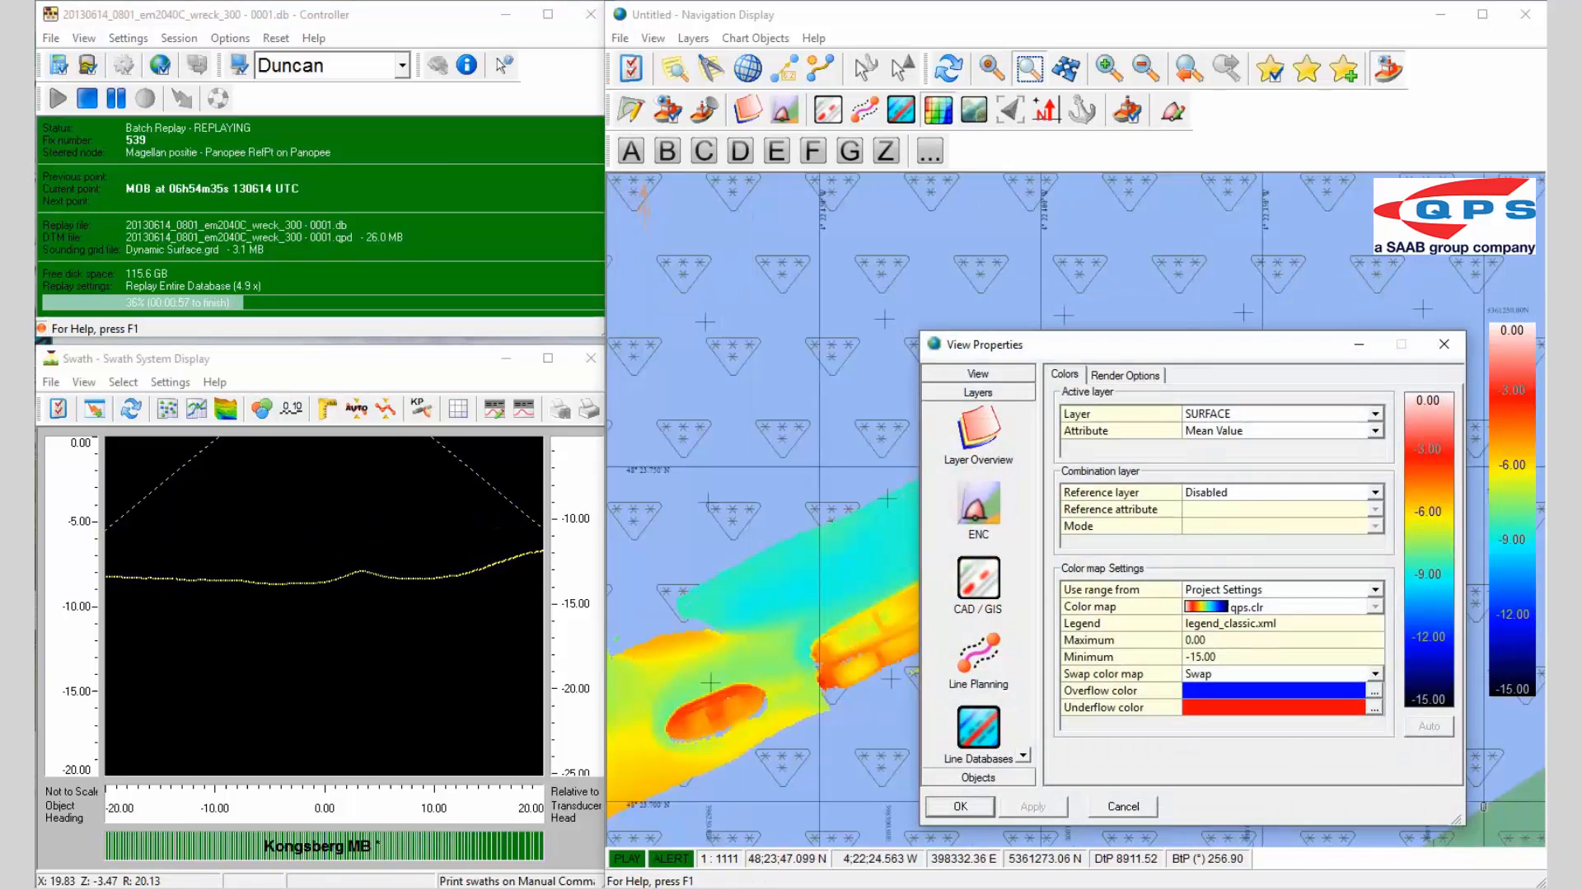
- Render the surface grid with Gradient & Sun shading and apply it to the navigation display
click(1124, 376)
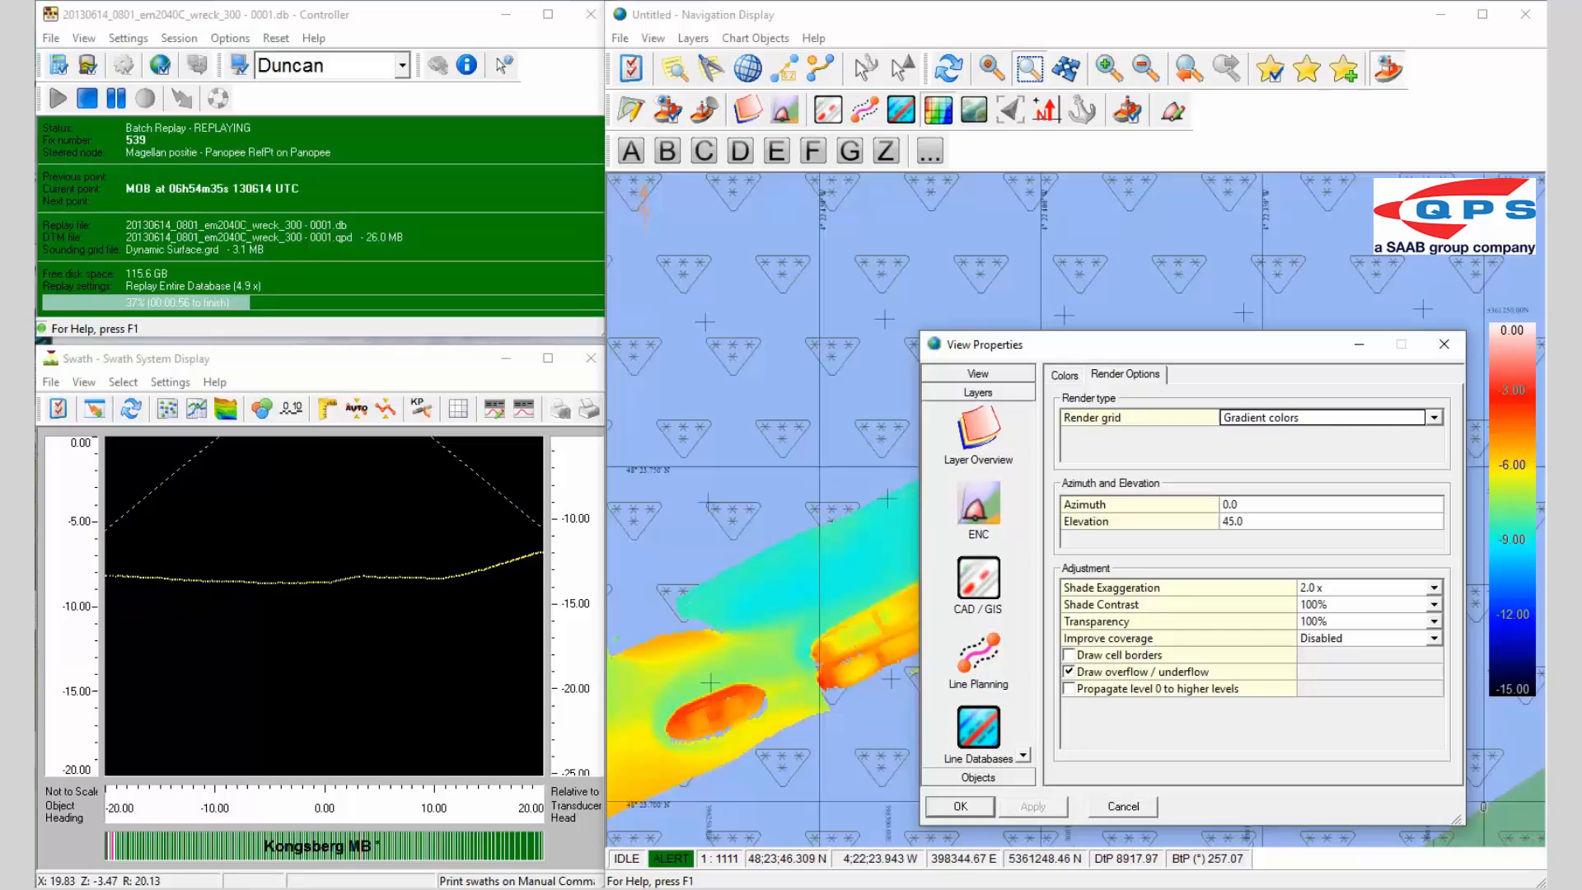
click(1432, 417)
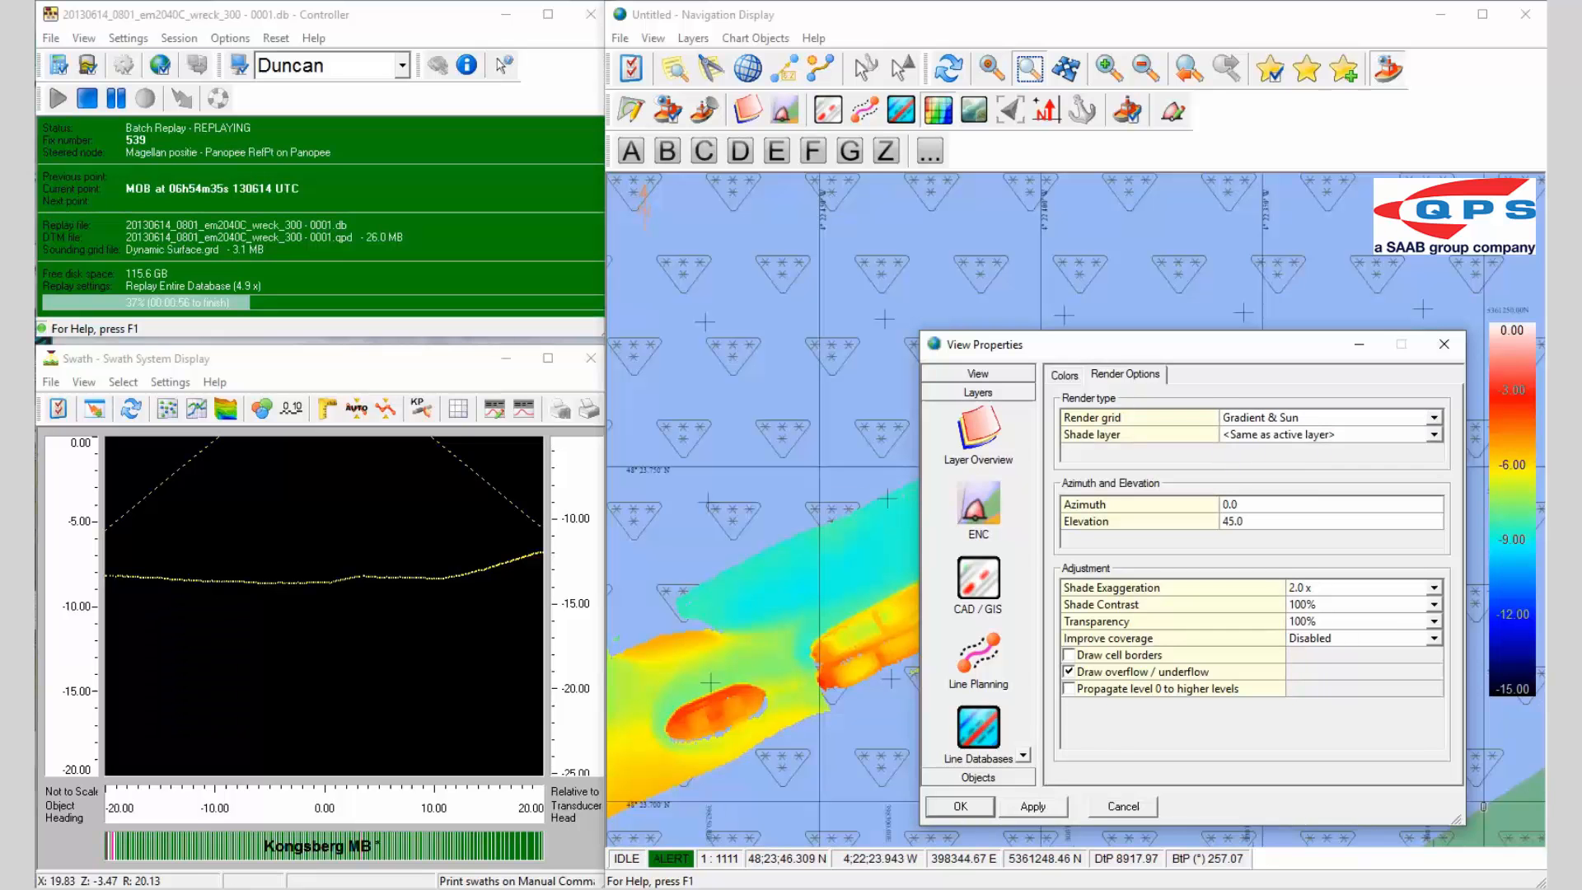
click(960, 805)
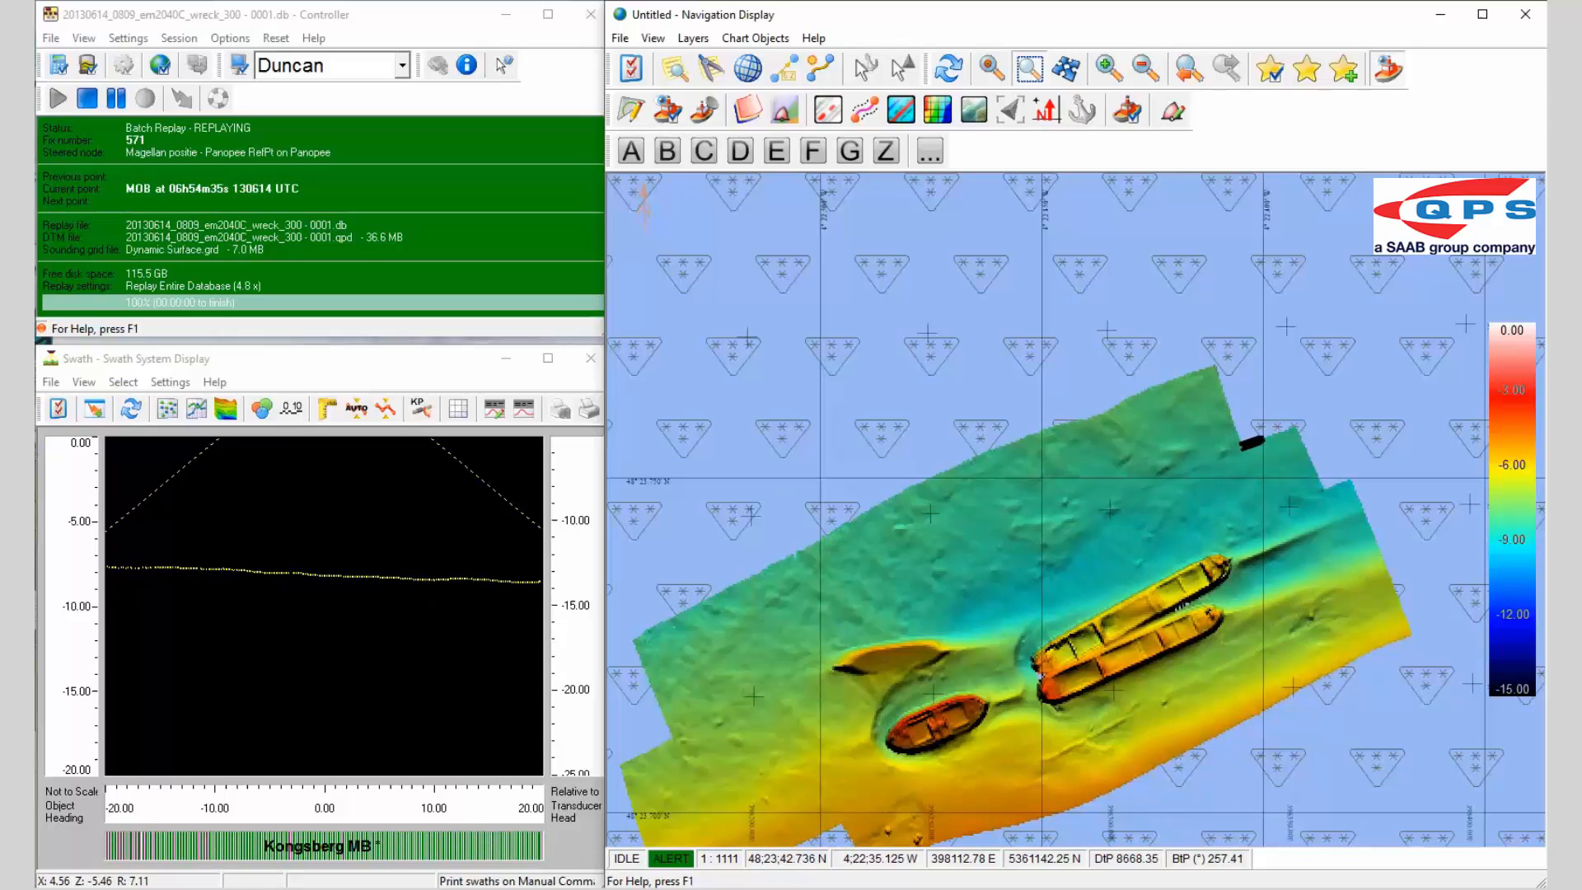
- Stop the replay, exit the controller and confirm ending the processing session to launch Qimera
click(82, 98)
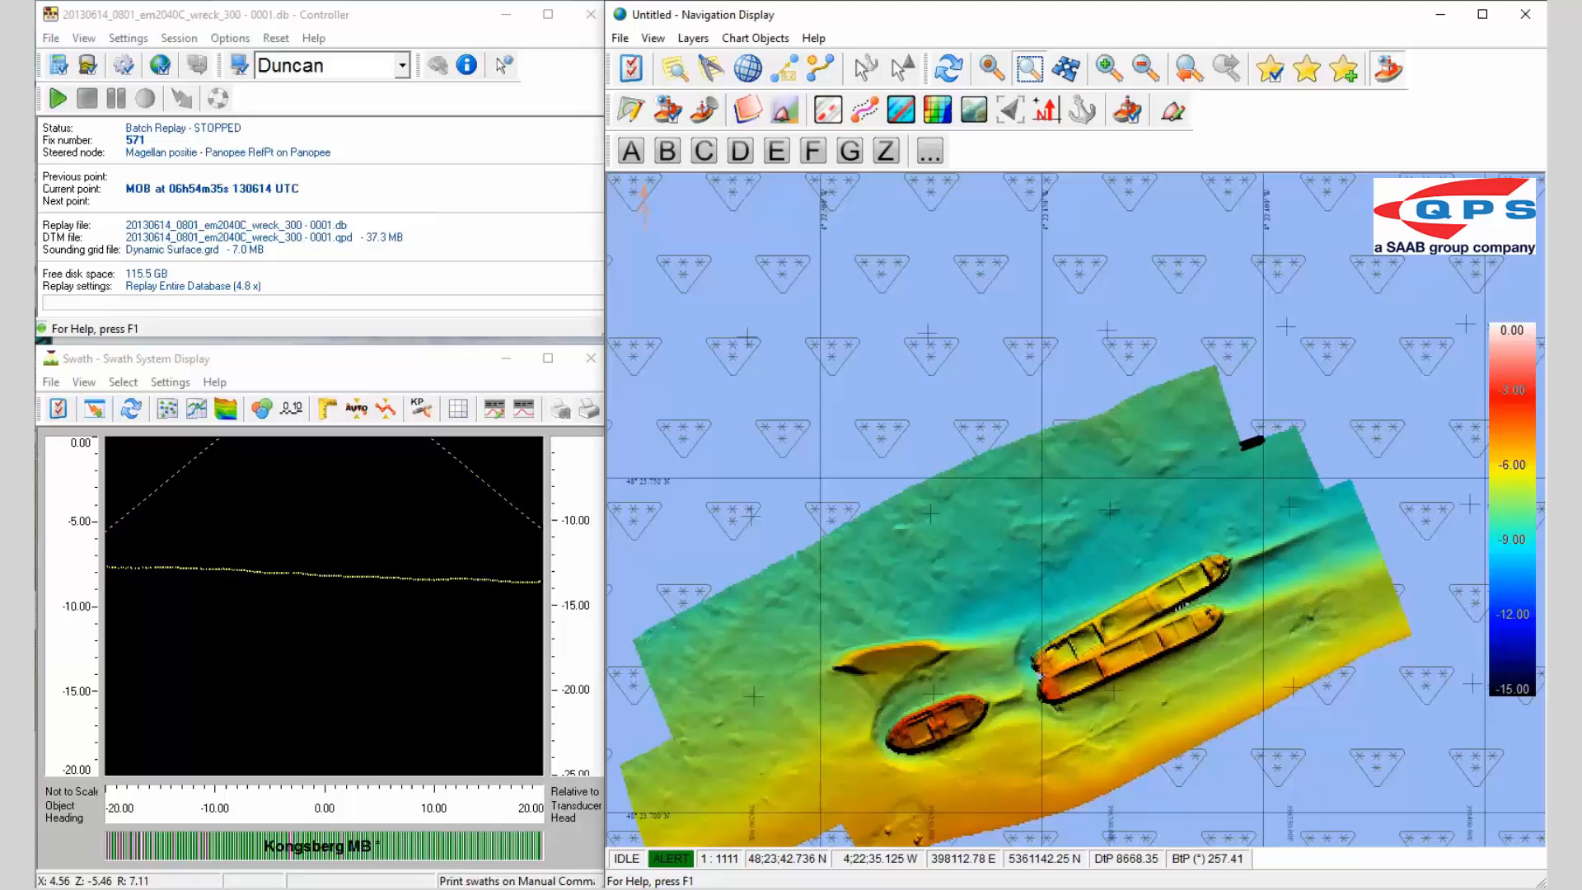
click(26, 38)
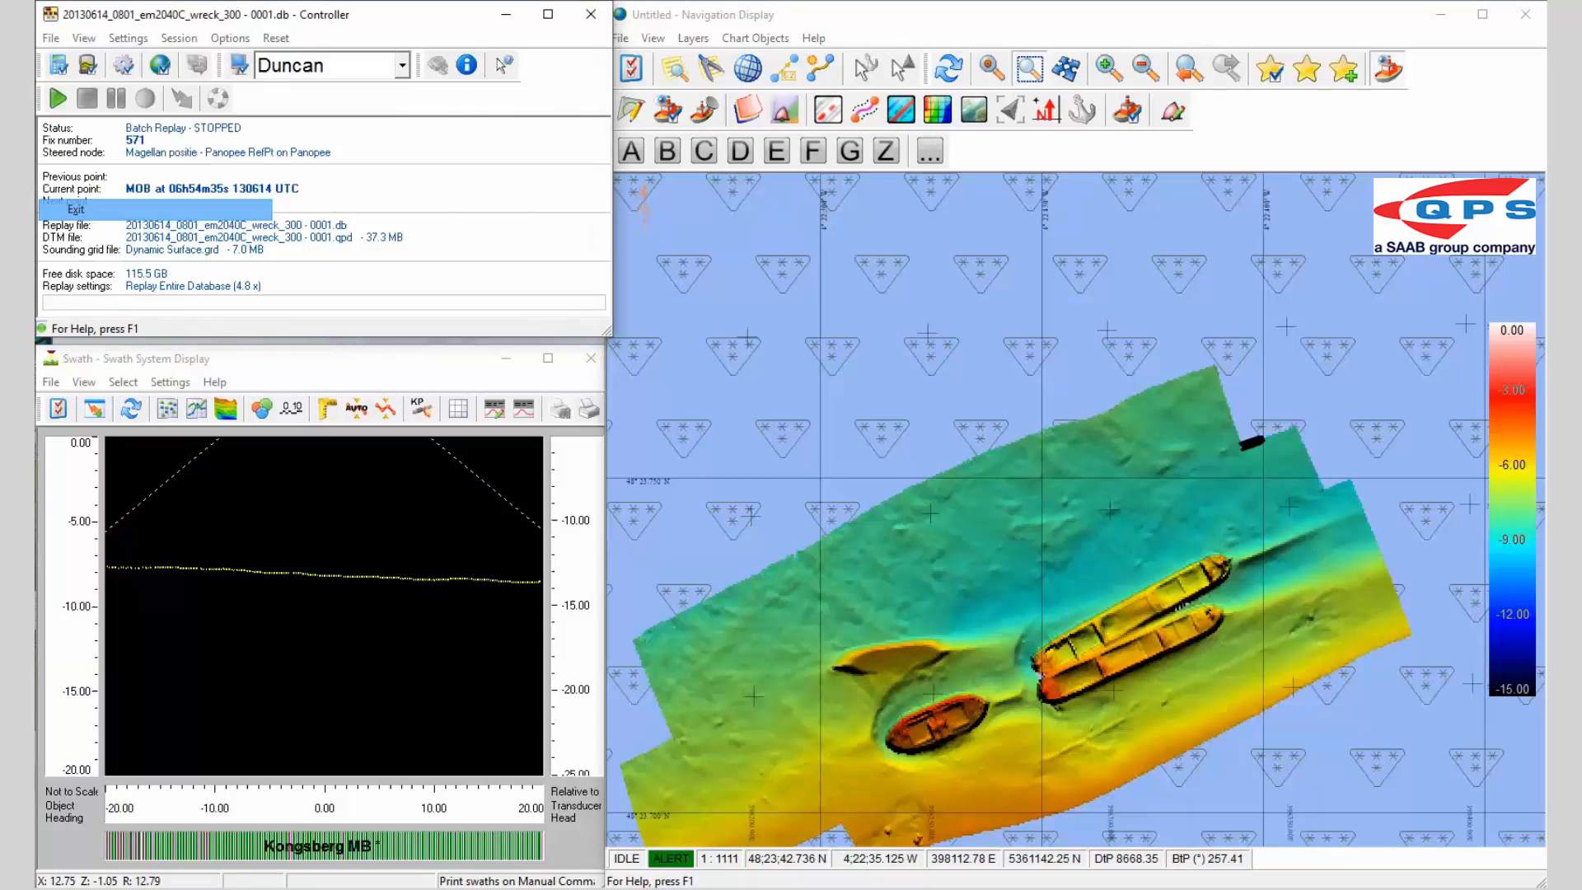
click(63, 209)
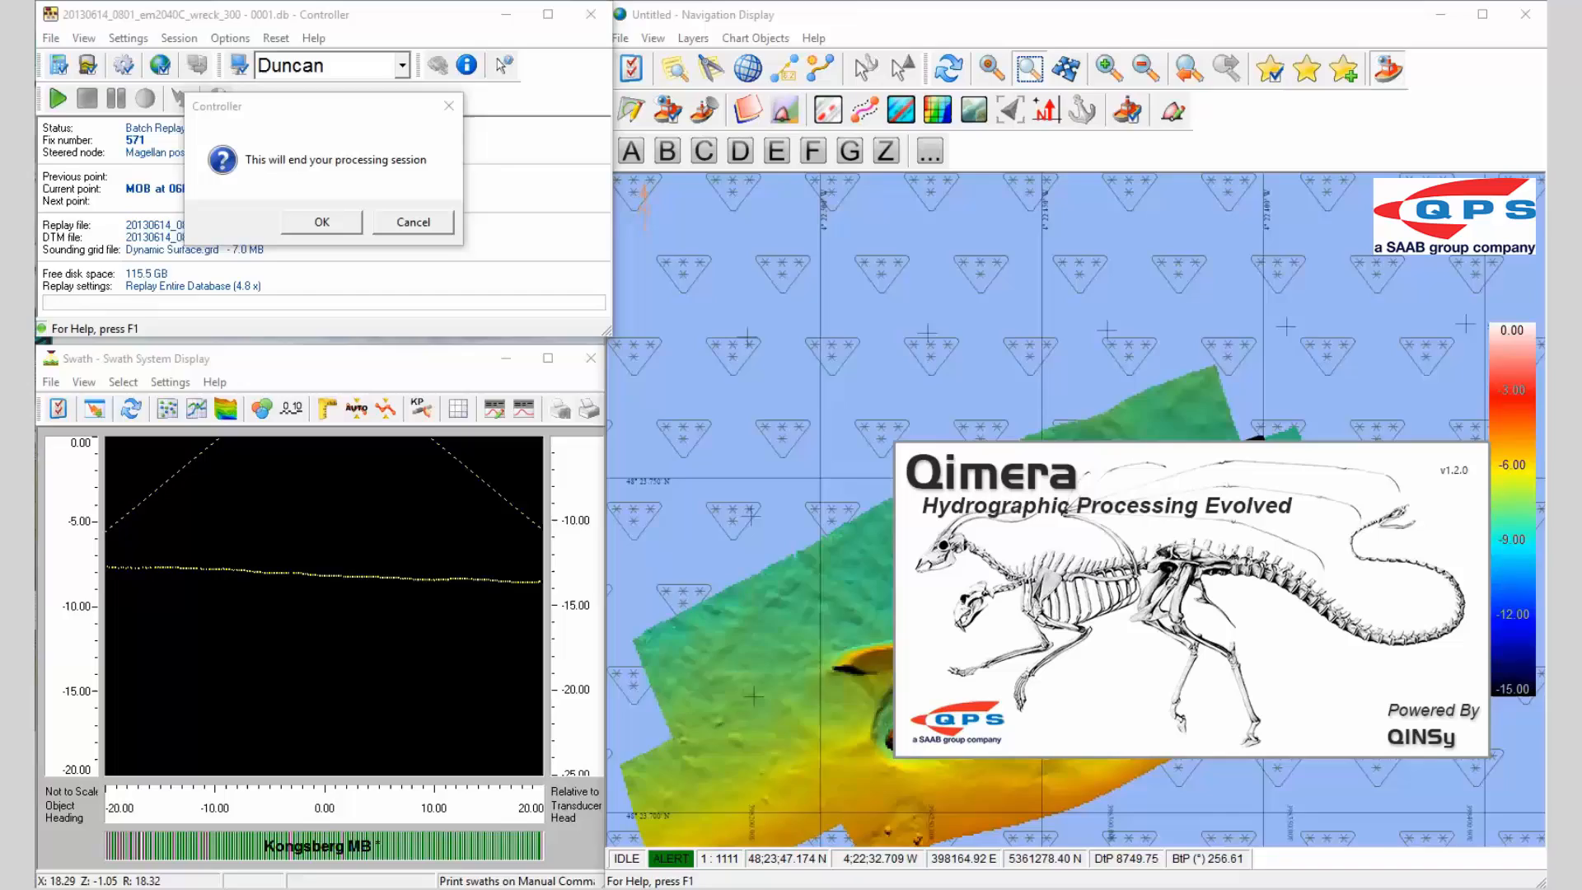
click(321, 221)
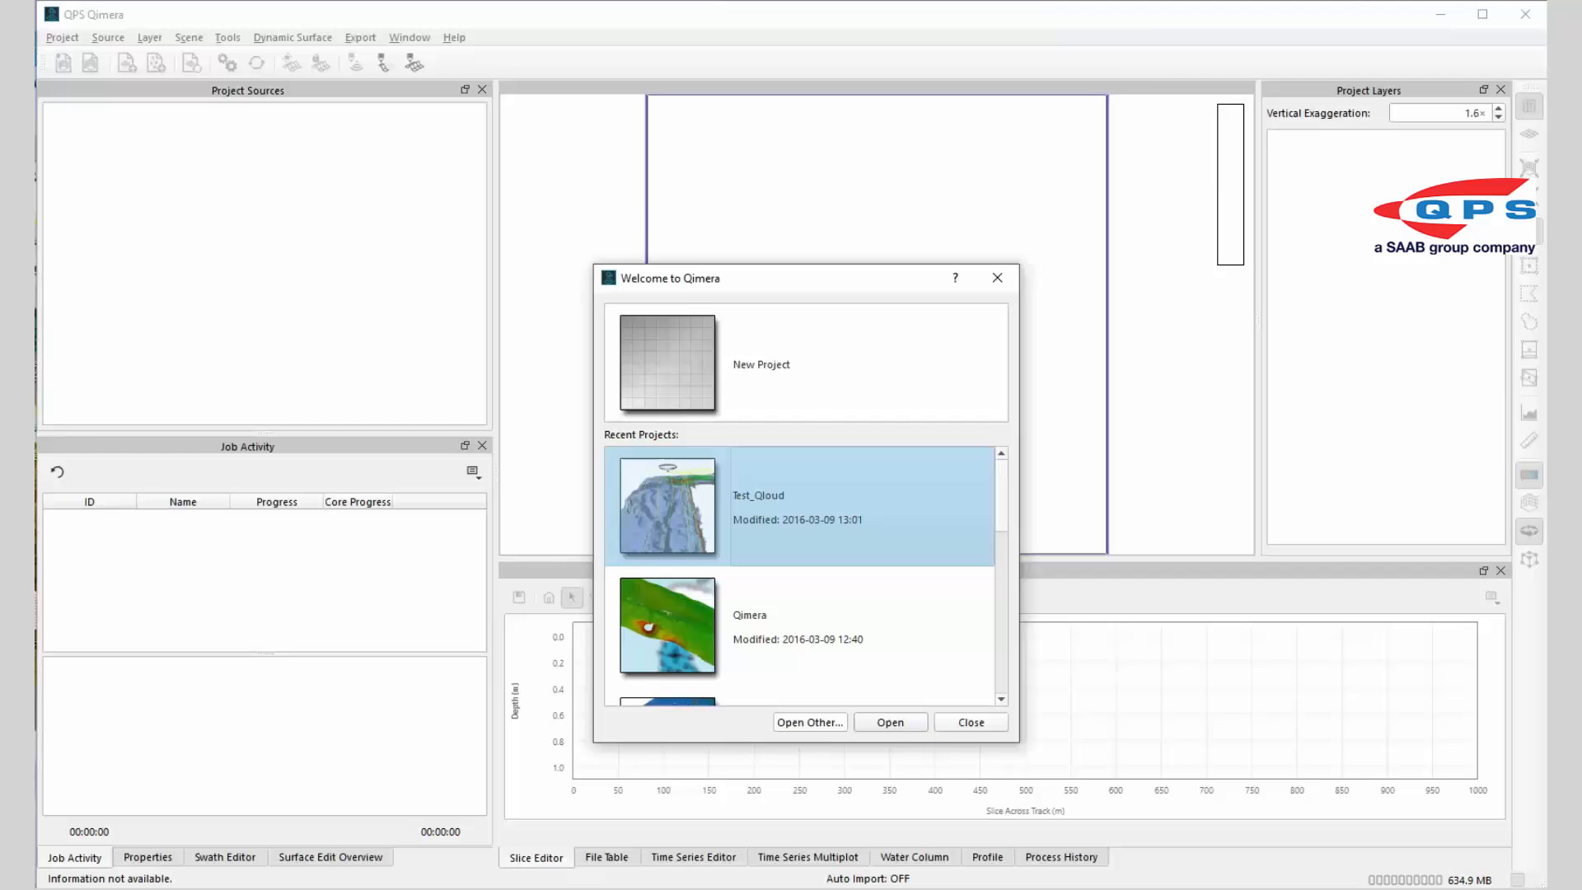
- Load the Brest Wrecks folder as the Qimera project, showing its dynamic surface in the 3D scene
click(762, 364)
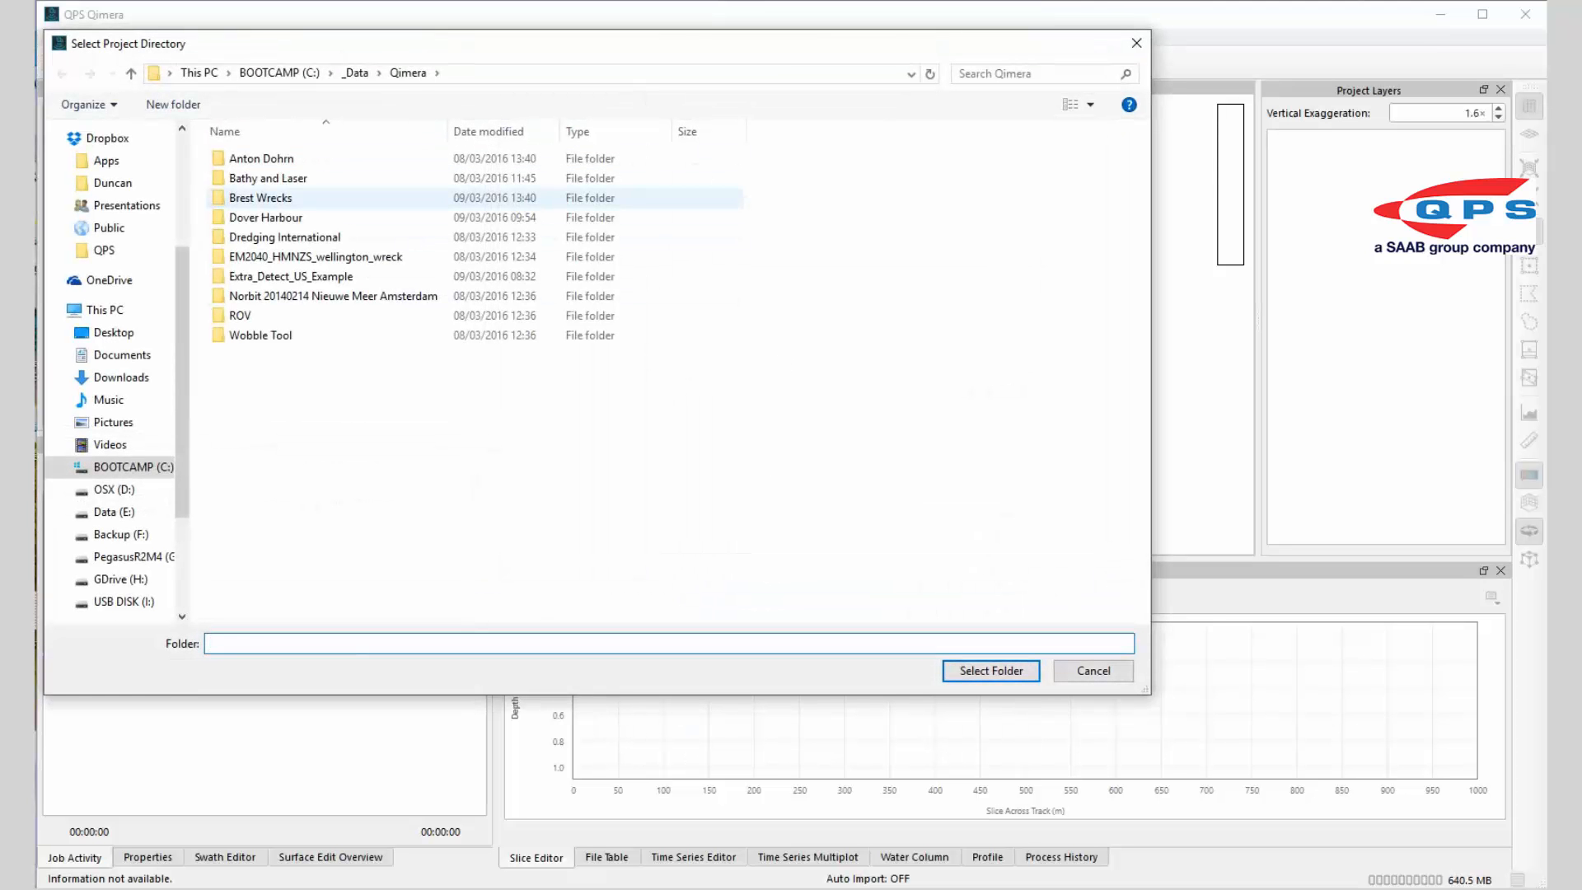
double_click(262, 198)
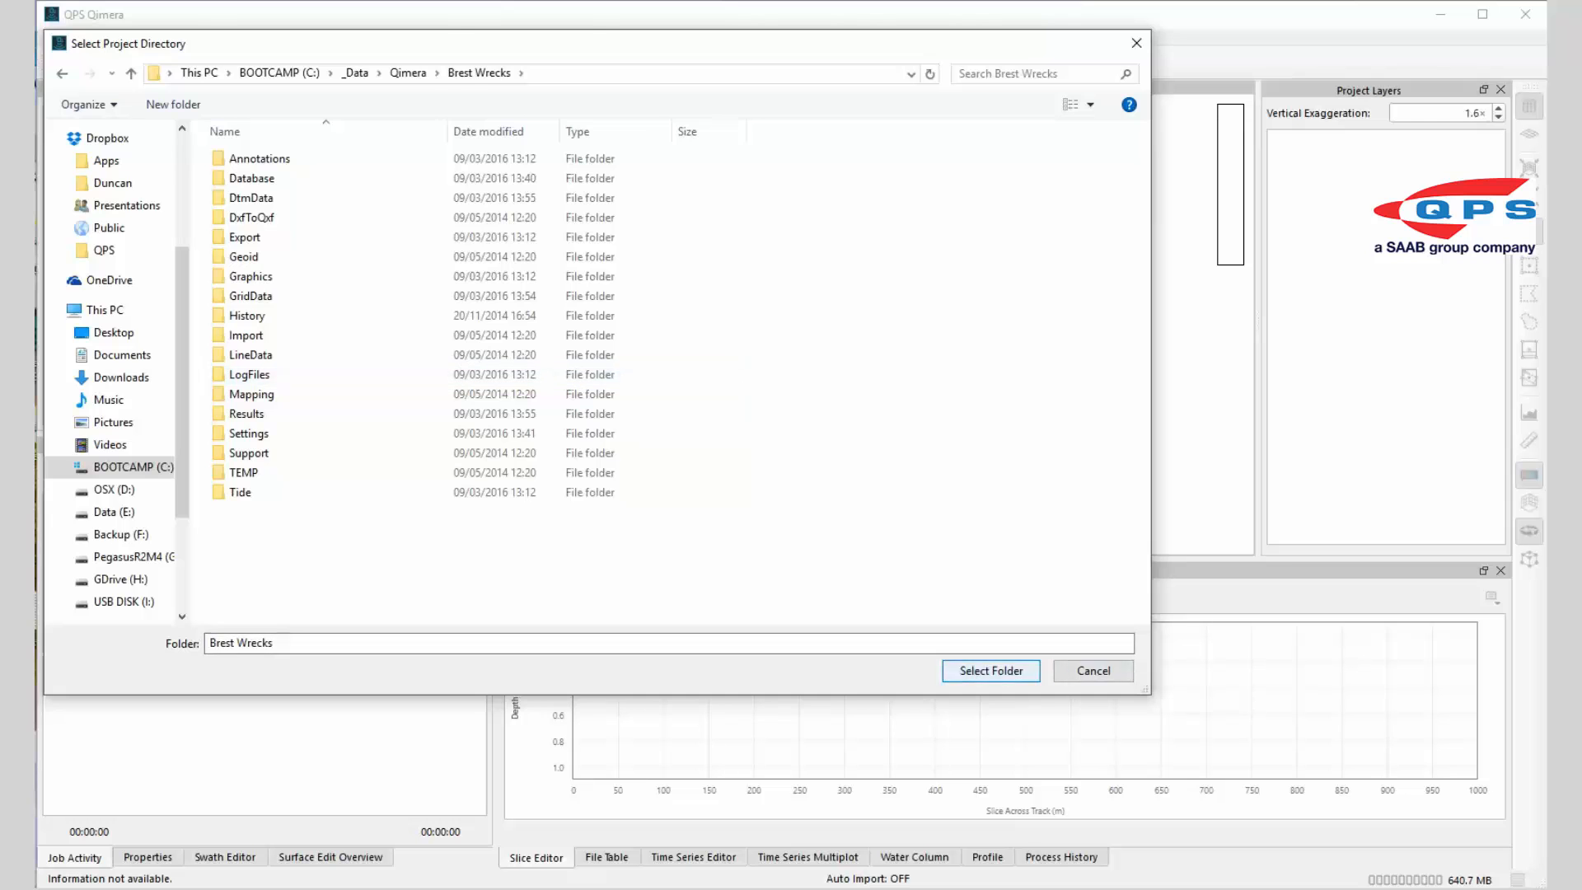
click(991, 671)
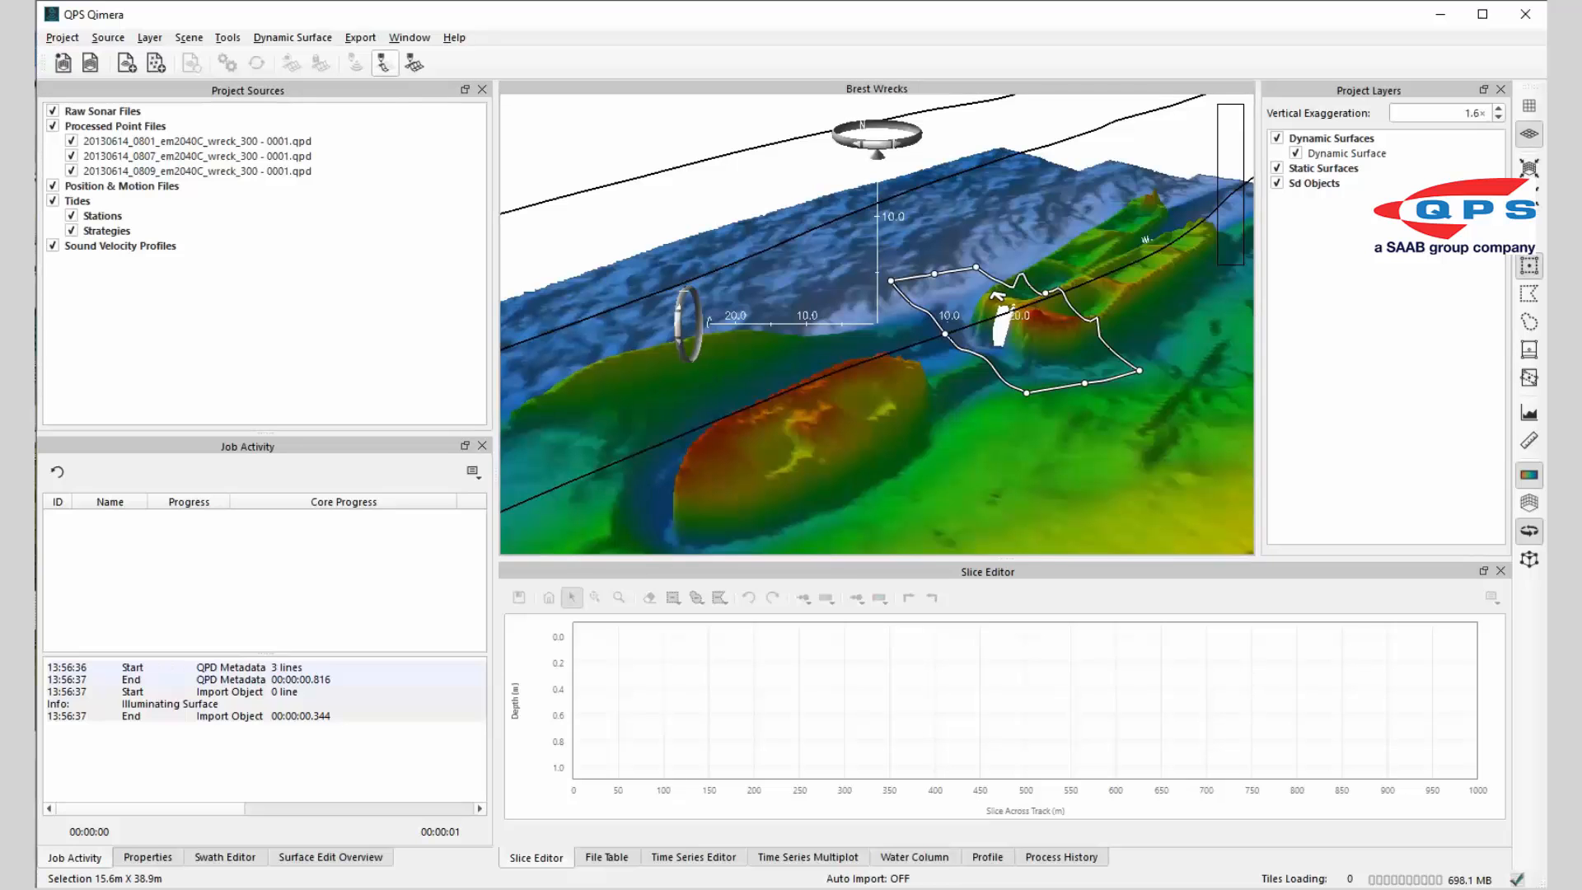
- Show the Surface Edit Overview and list the processing tools for simple filtering
click(330, 857)
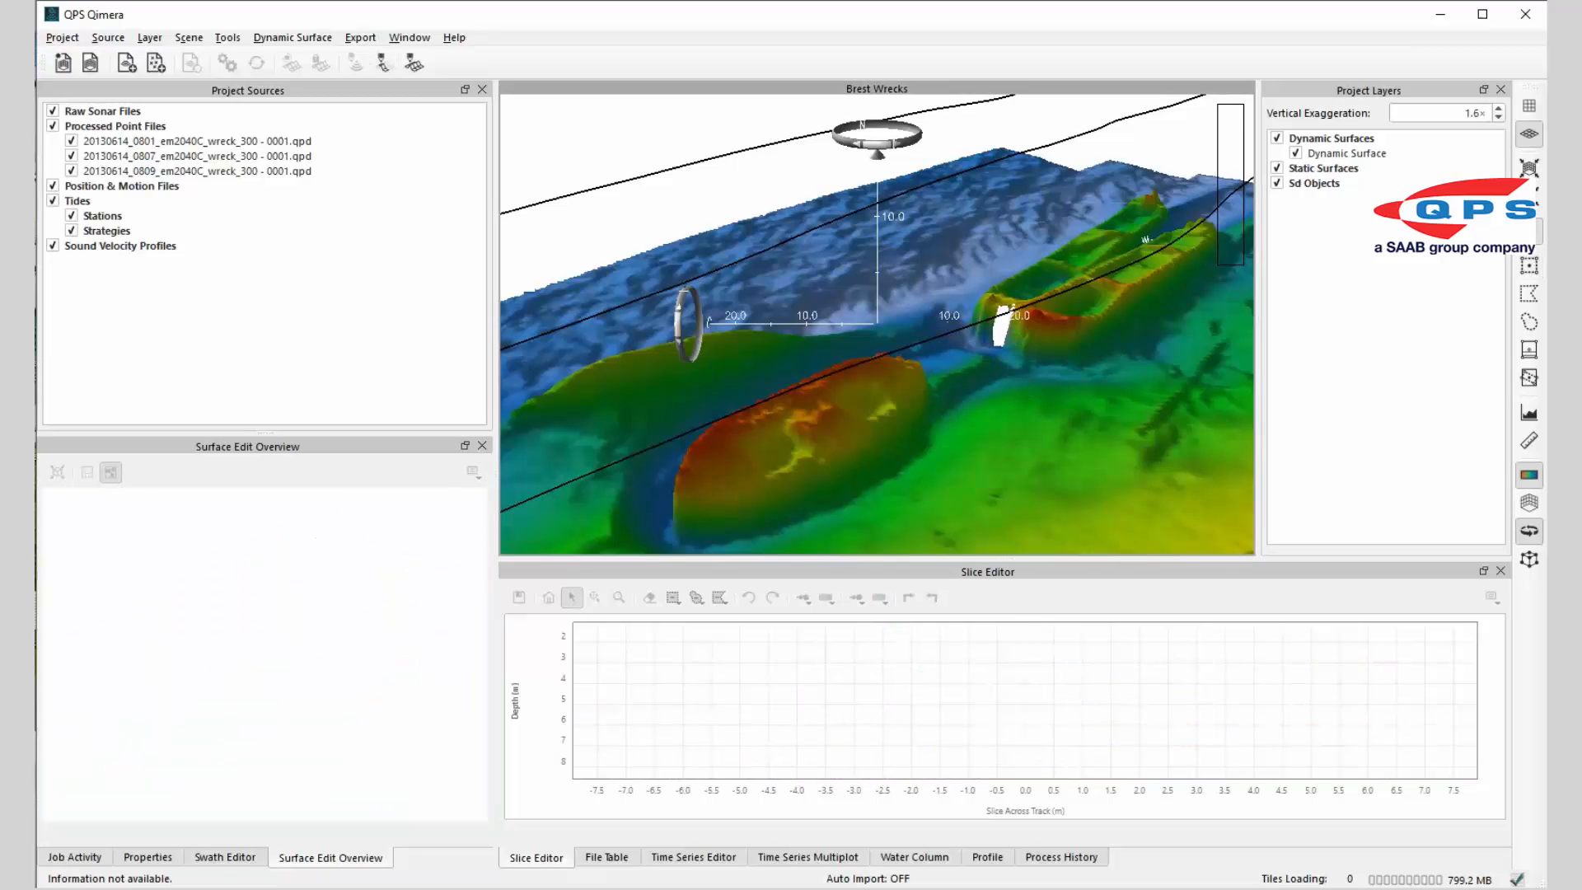
click(227, 36)
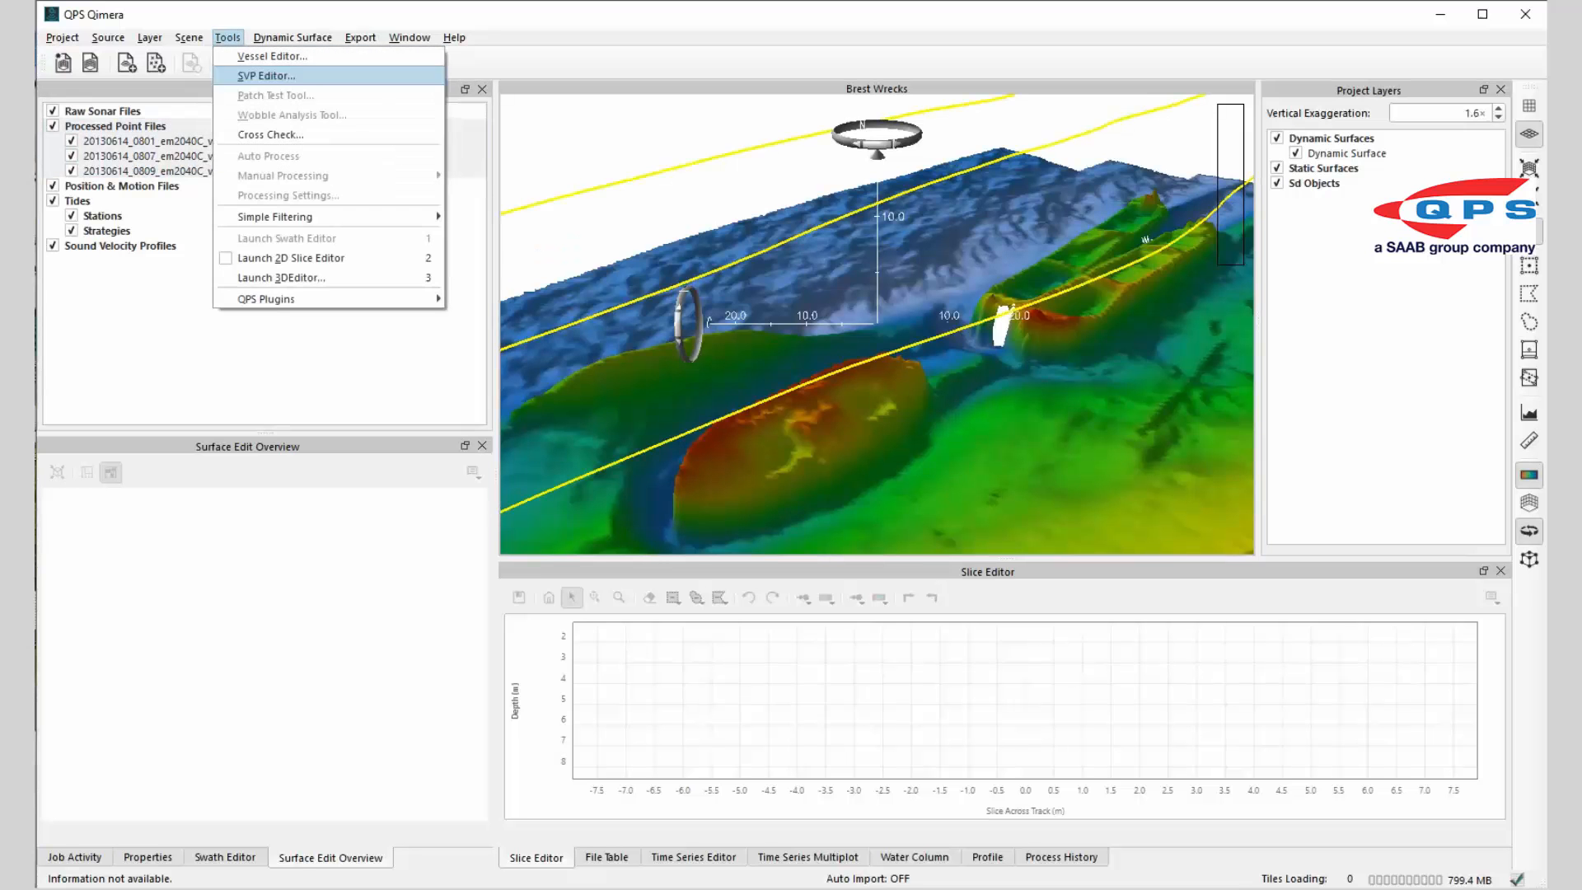
mouse_move(272, 218)
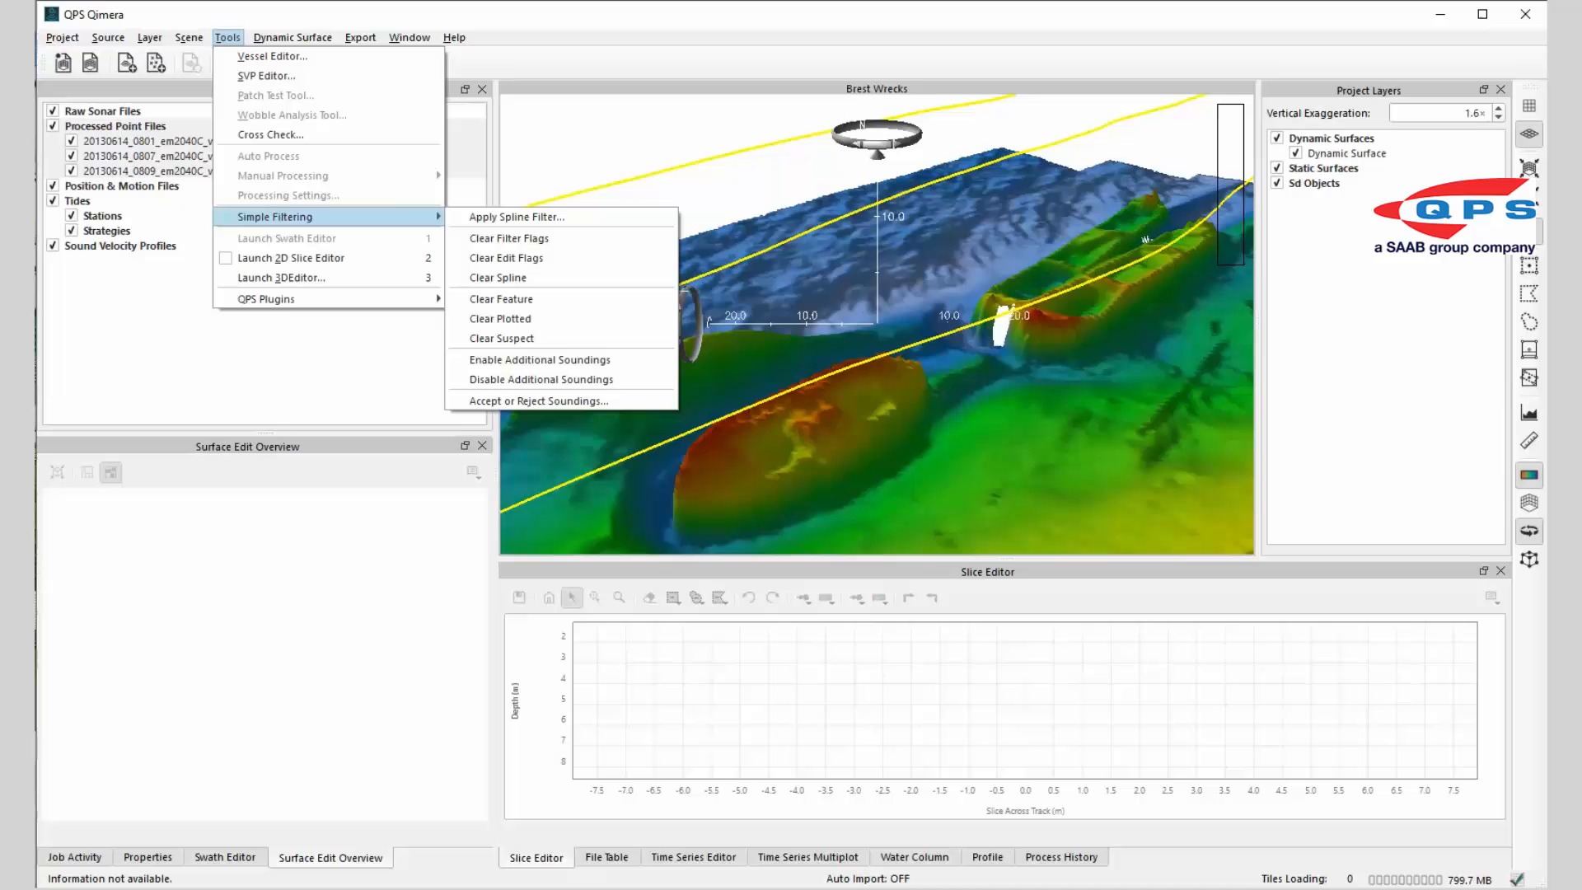